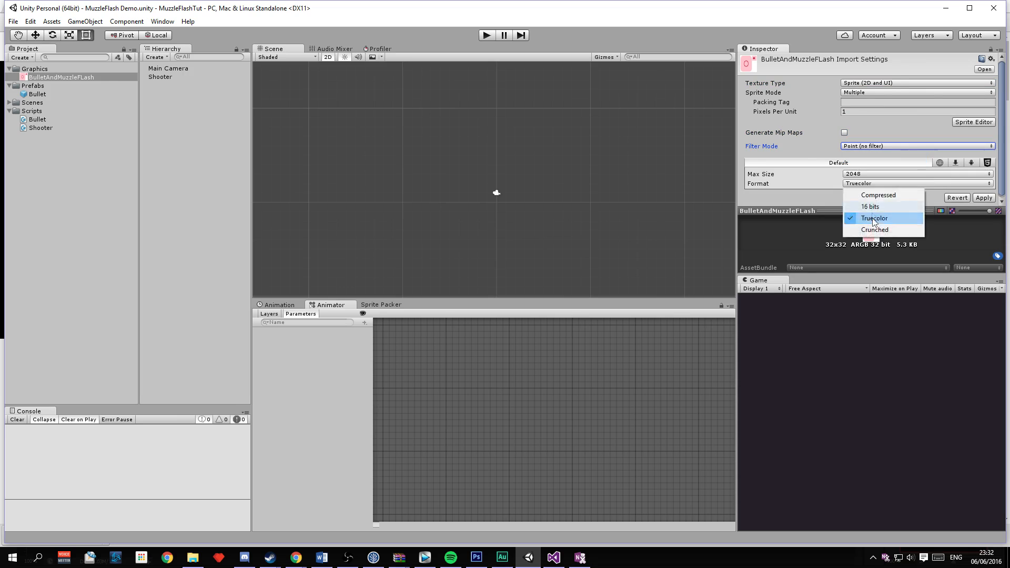
- Keep the BulletAndMuzzleFlash texture at Truecolor and open it in the Sprite Editor
{"action": "left_click", "coordinate": [973, 121]}
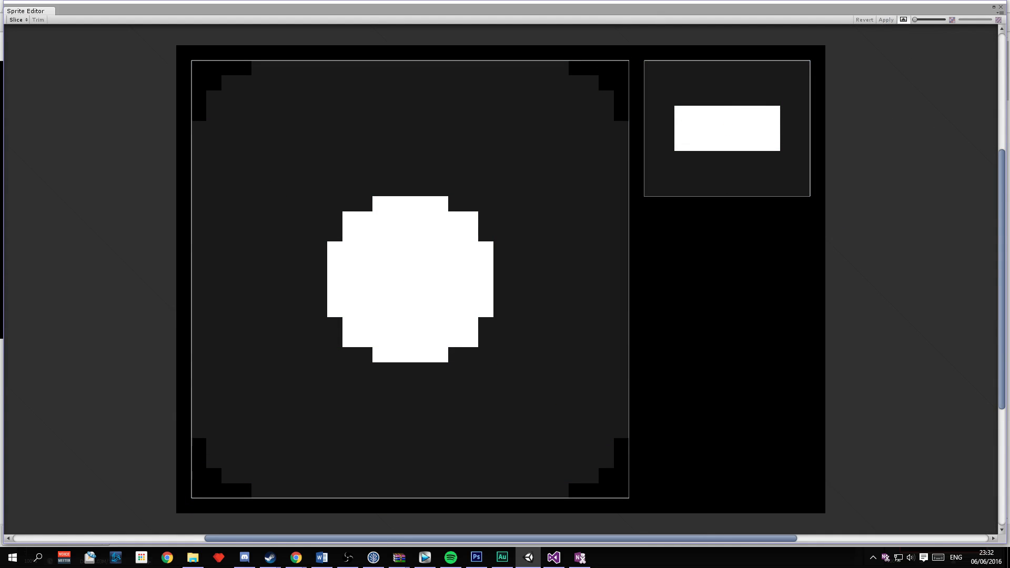
{"action": "left_click", "coordinate": [553, 557]}
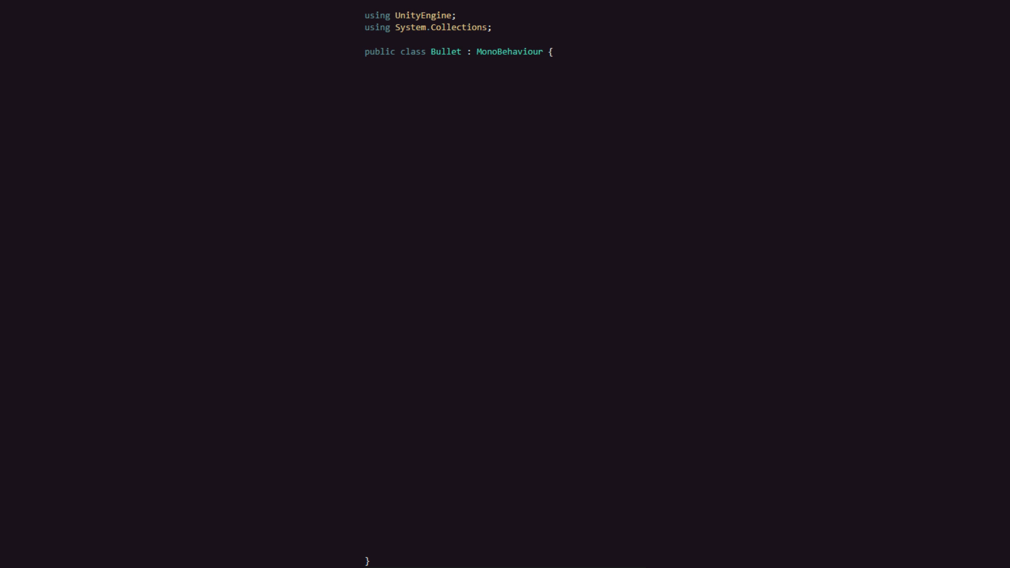
- Declare the private Sprite field defaultSprite in the Bullet class
{"action": "type", "text": "private Sprite defaultSprite;"}
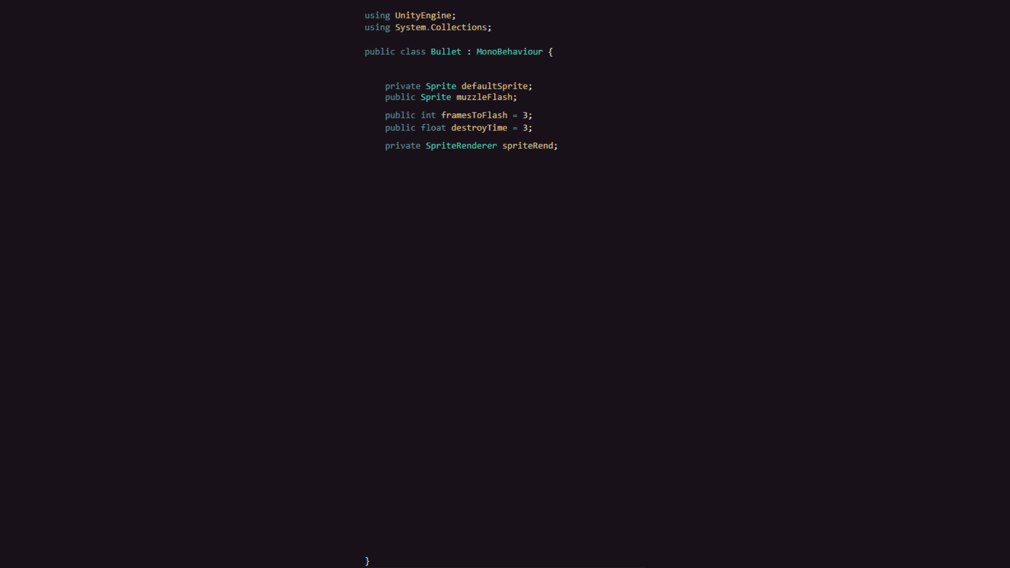